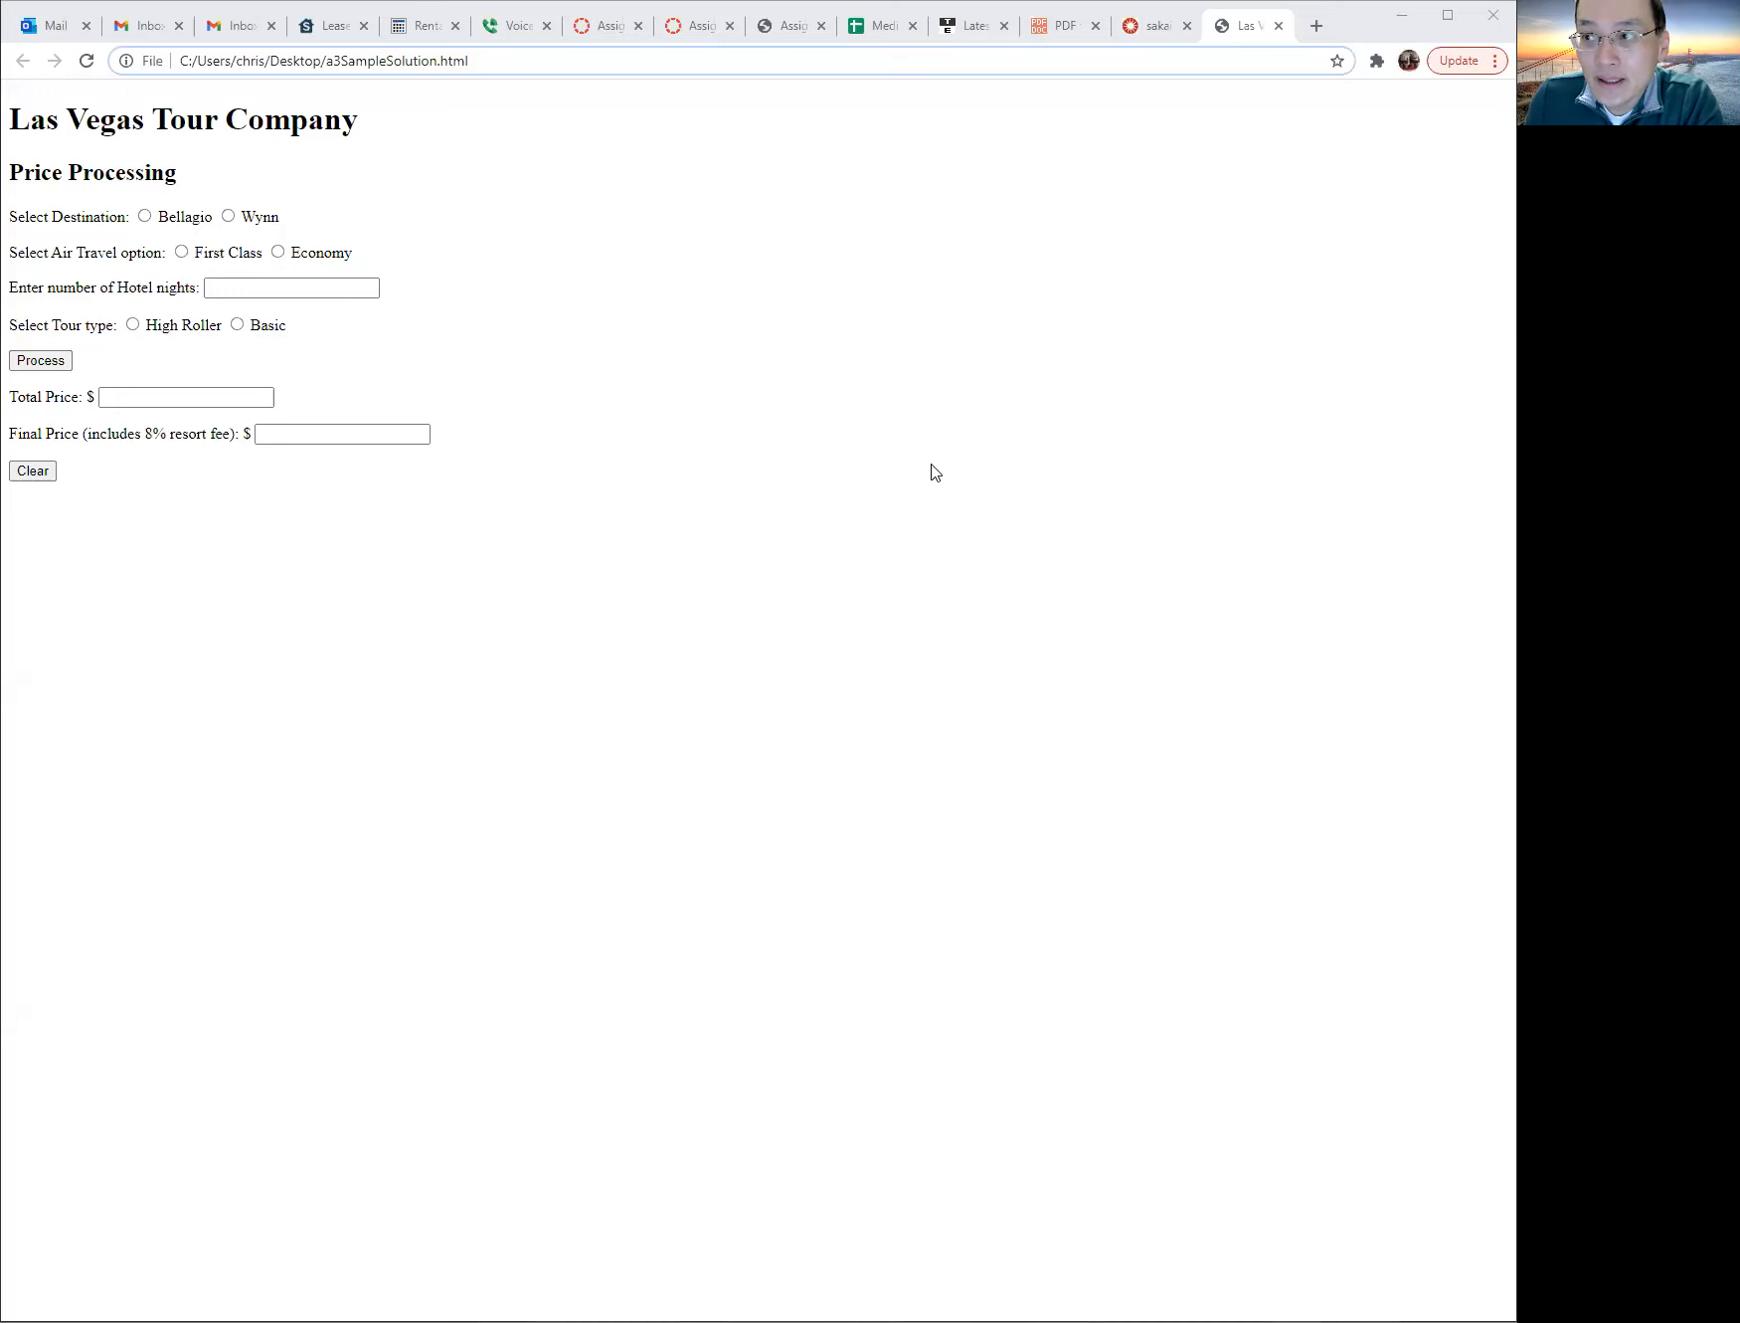
mouse_move(650, 506)
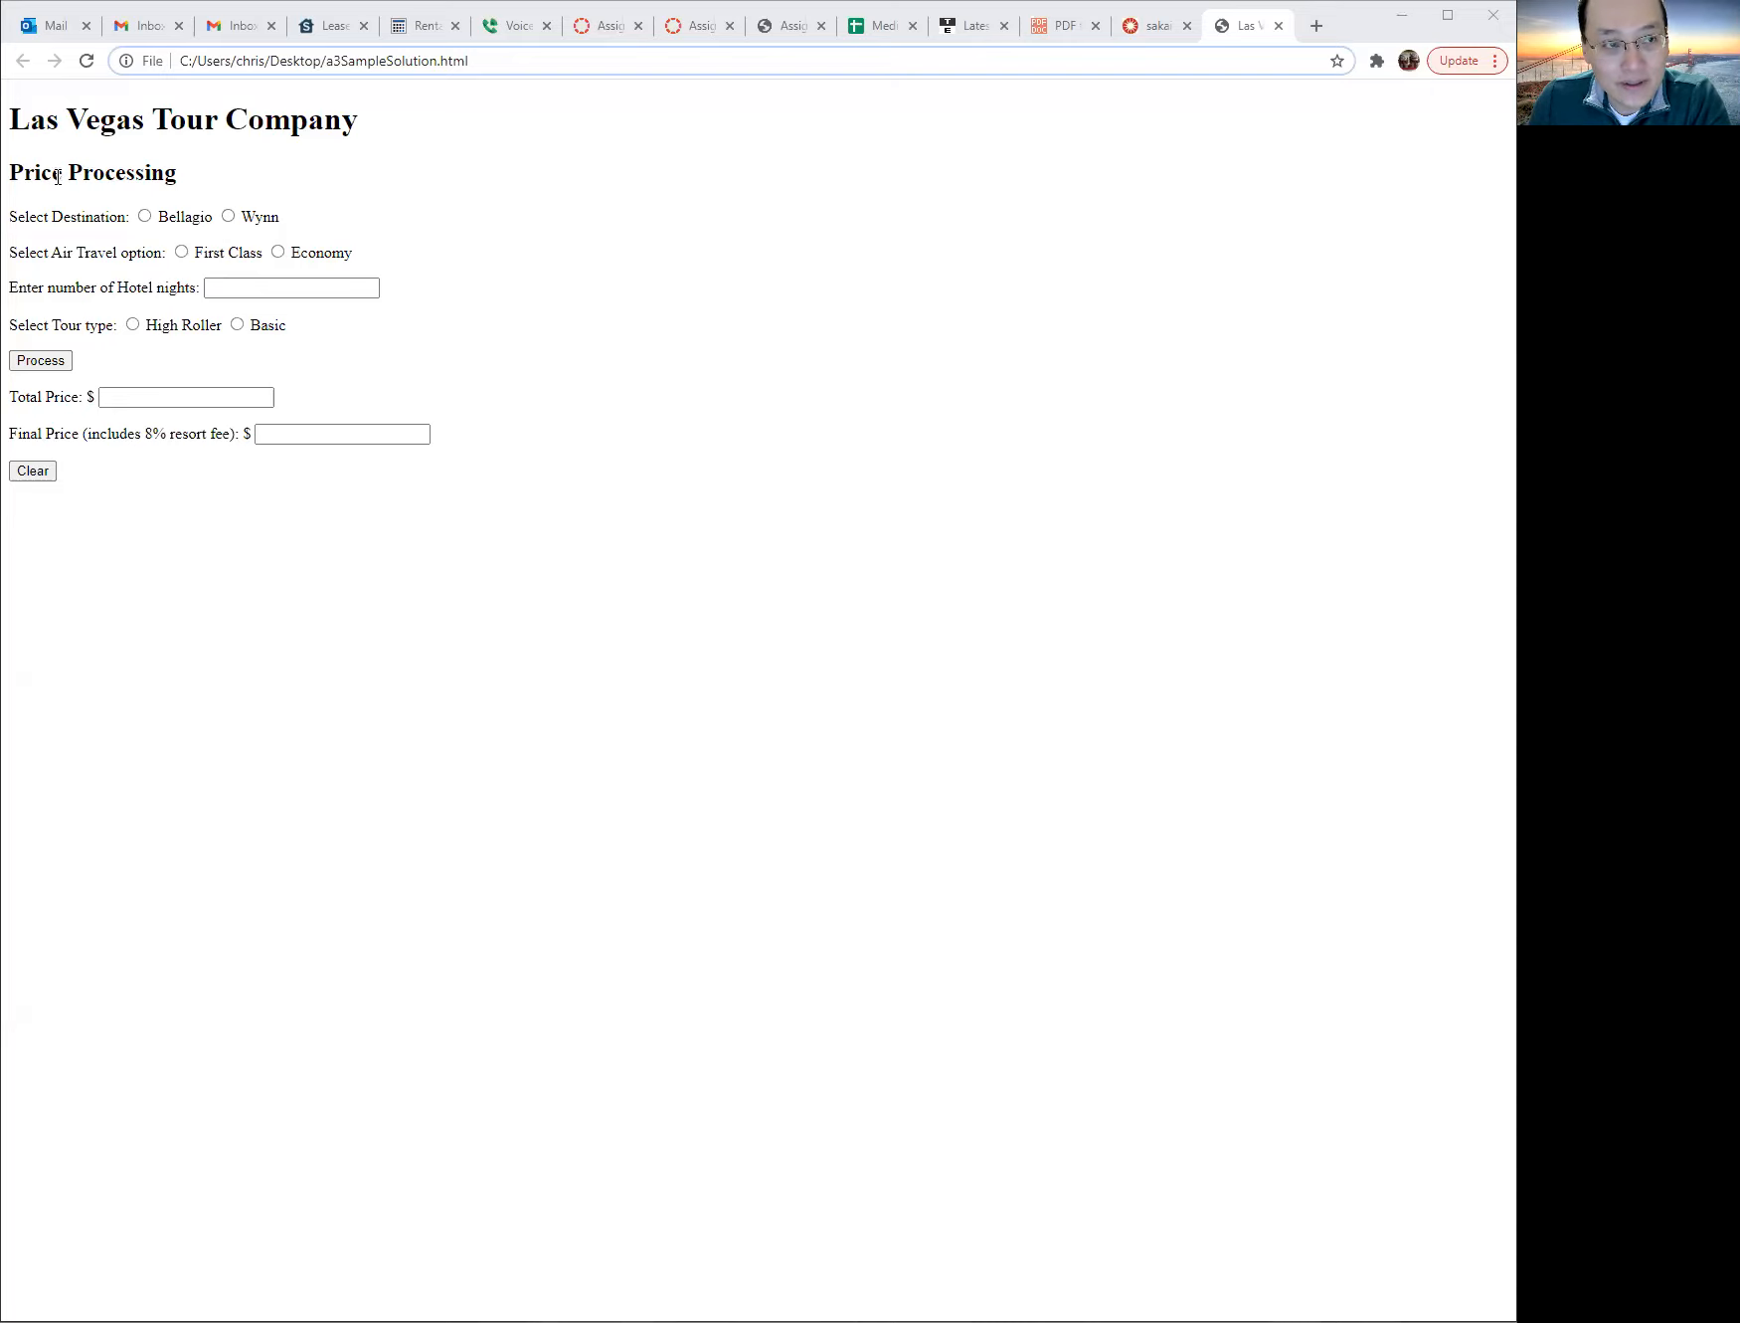
mouse_move(89, 233)
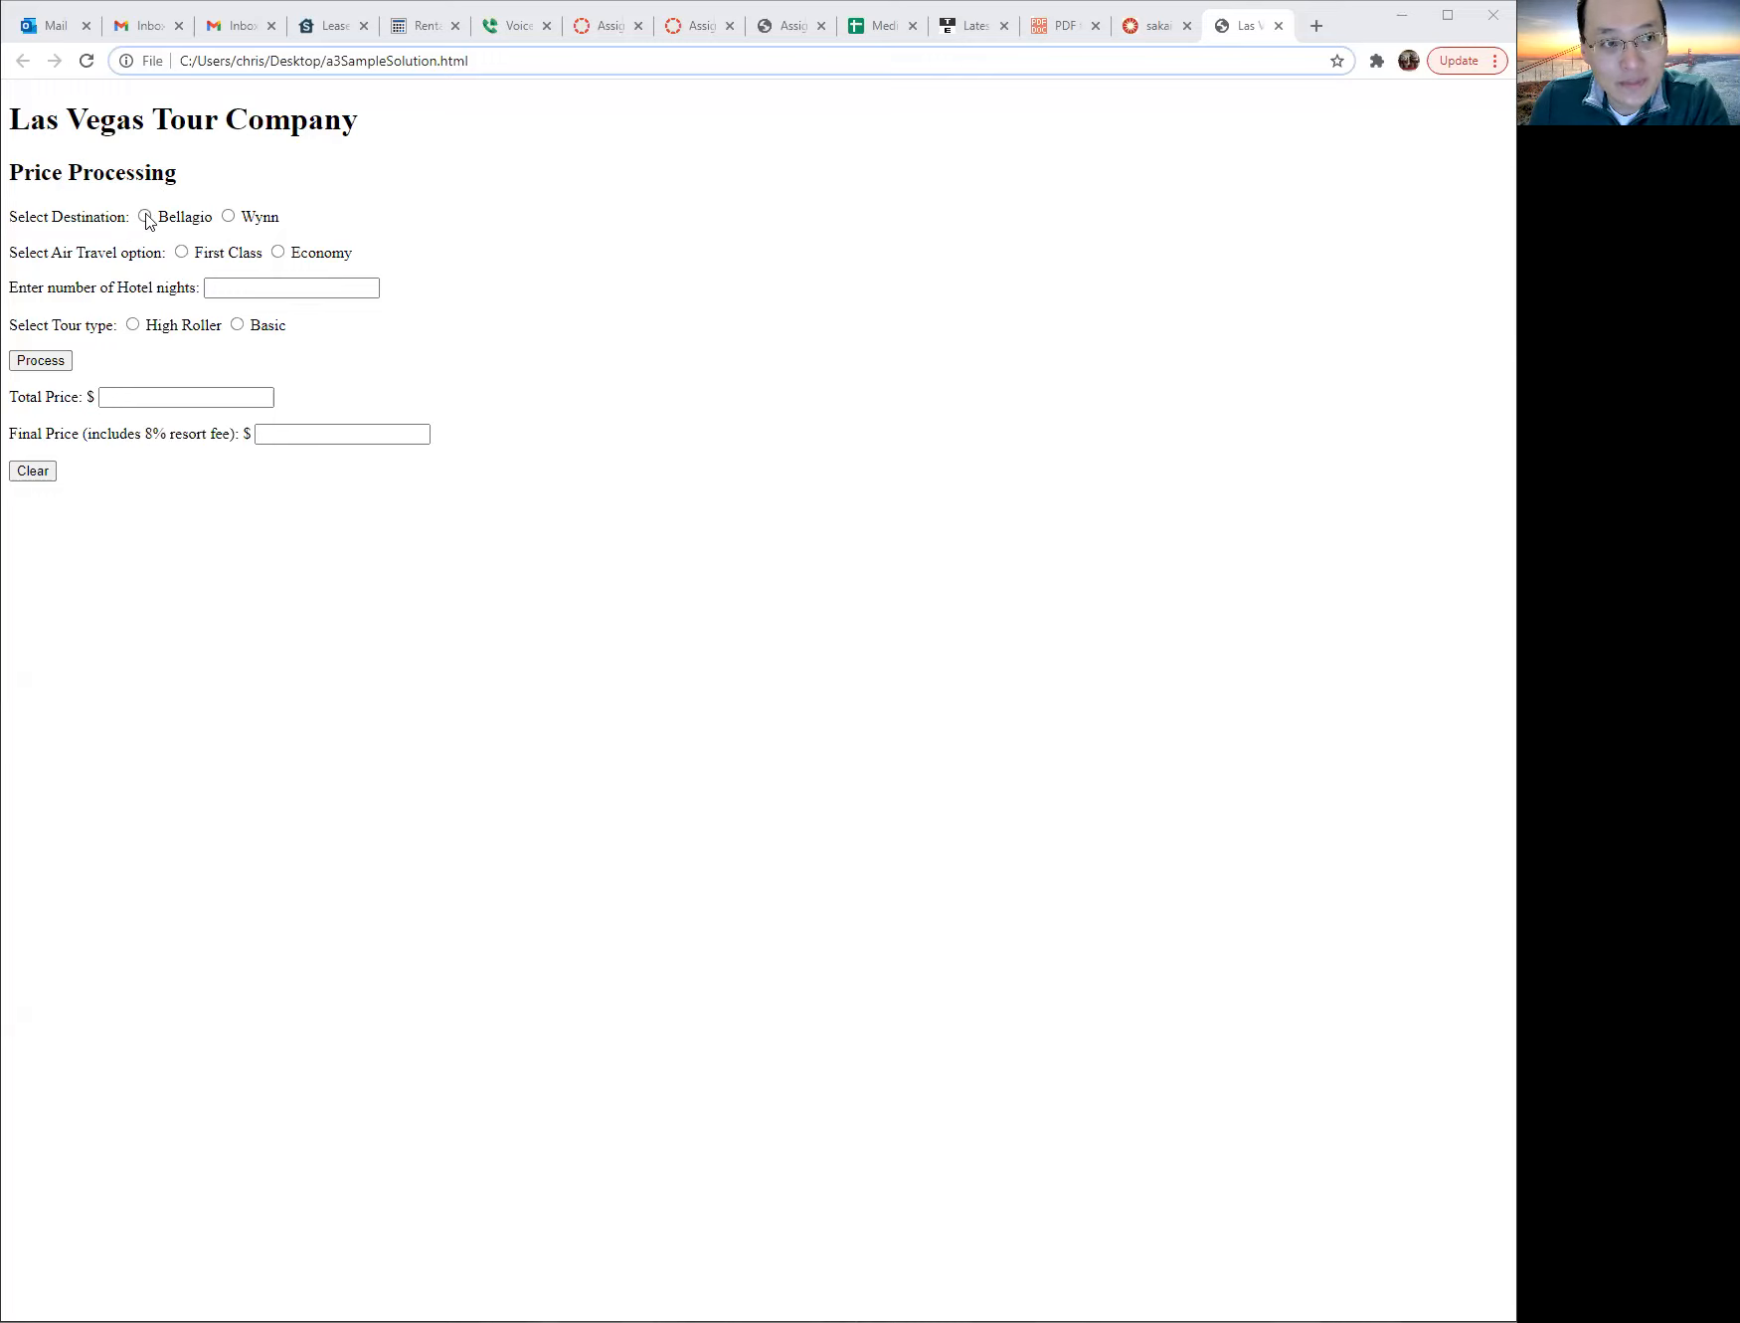
- Choose Wynn, Economy air travel, 5 hotel nights and the High Roller tour
left_click(229, 217)
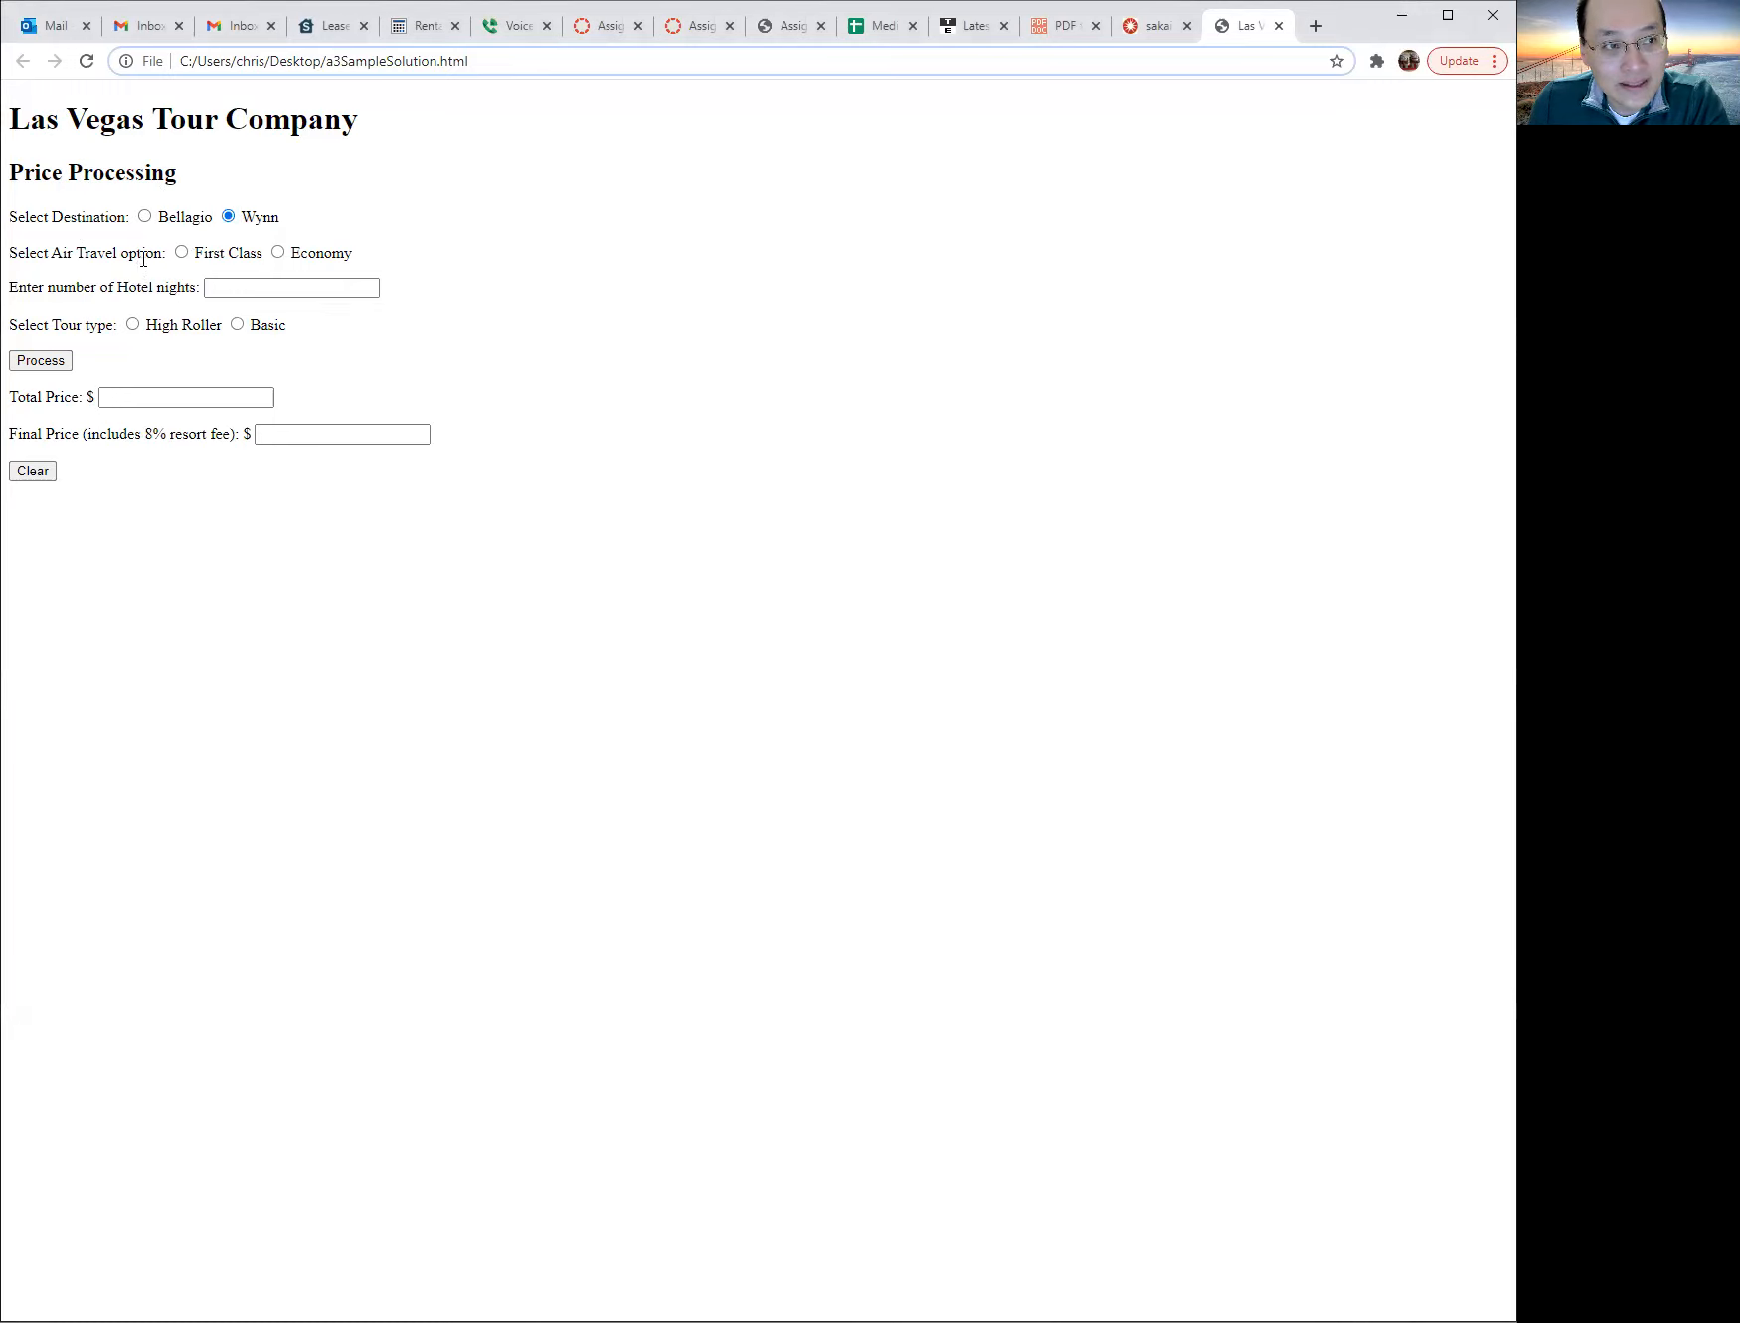
left_click(181, 251)
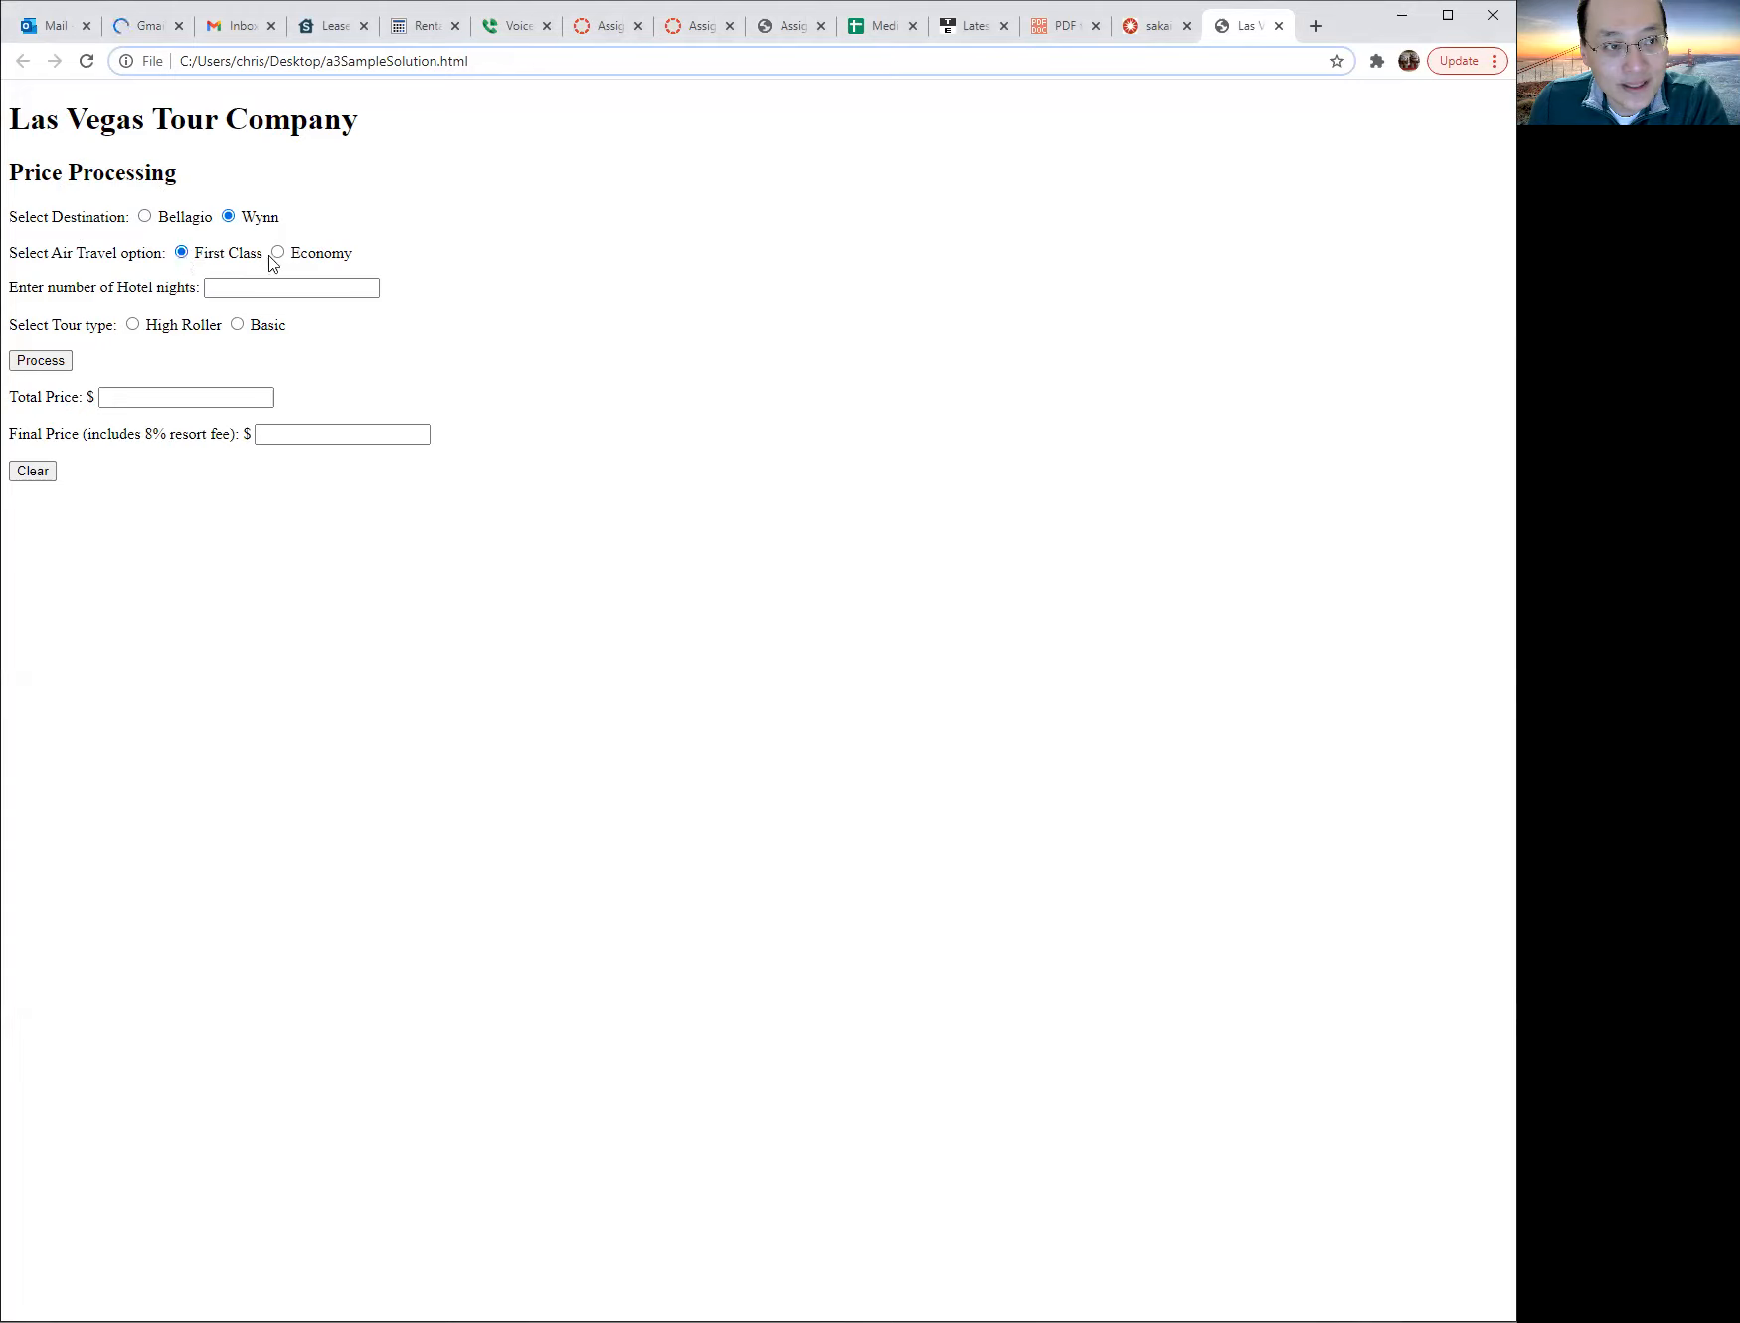
left_click(277, 253)
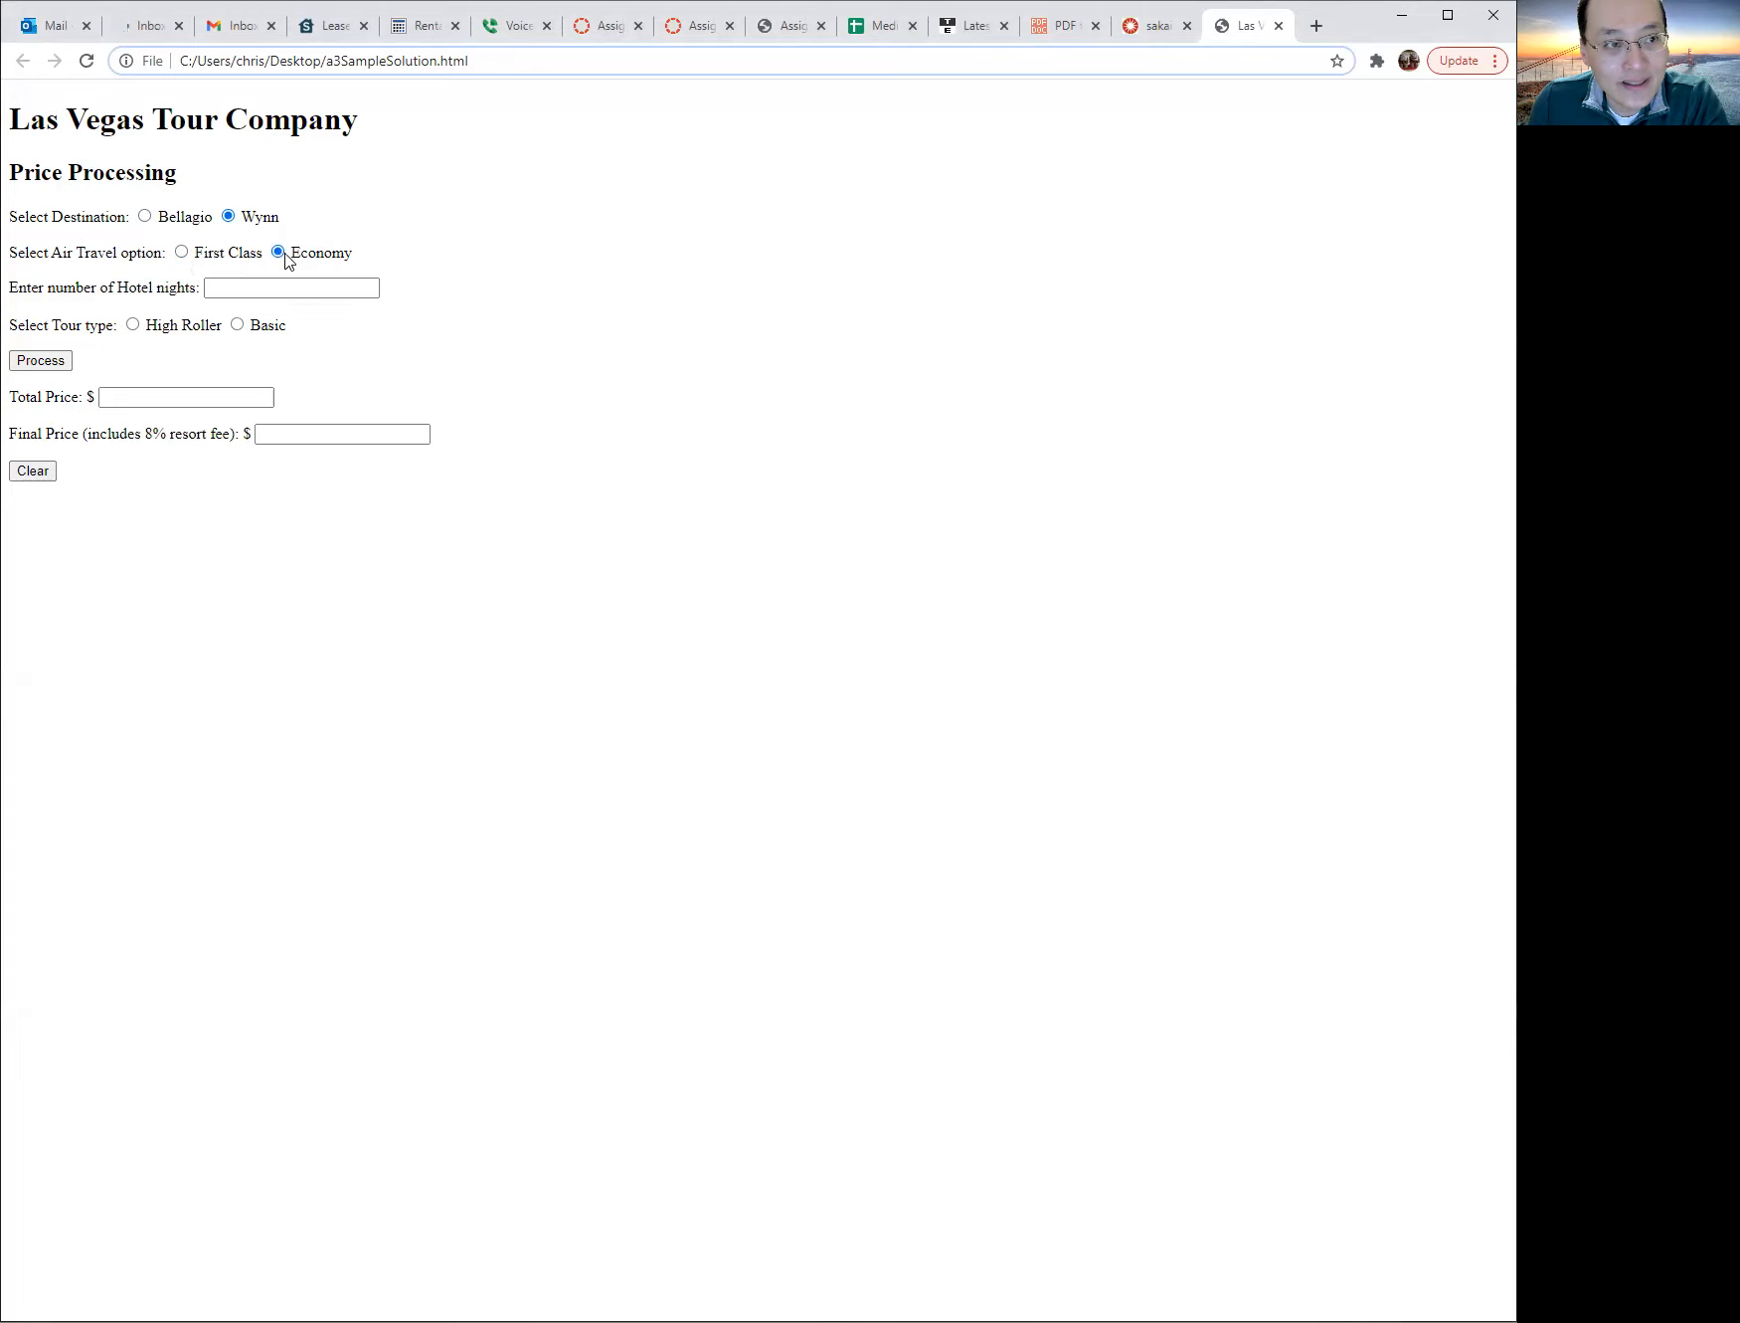
type("5")
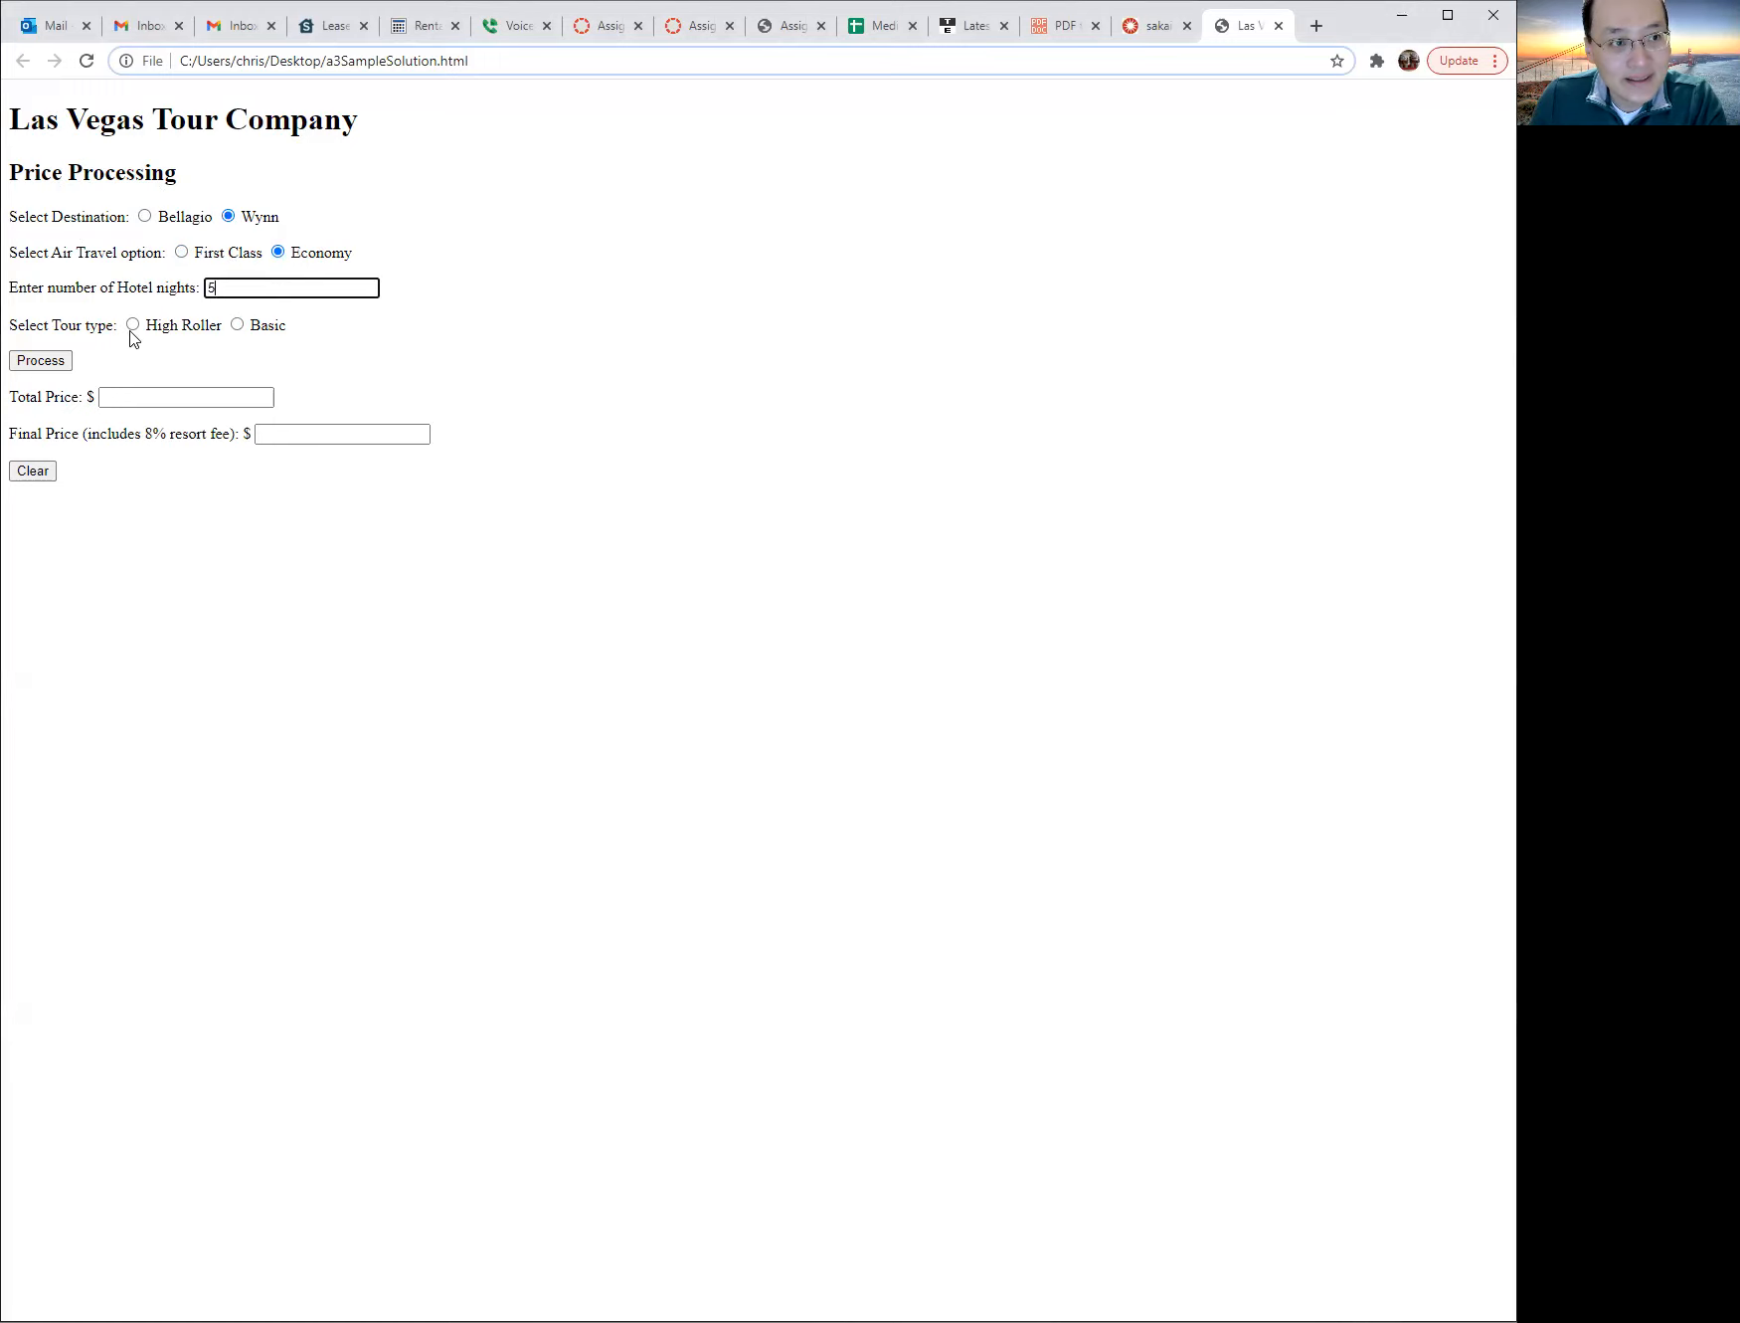
left_click(132, 324)
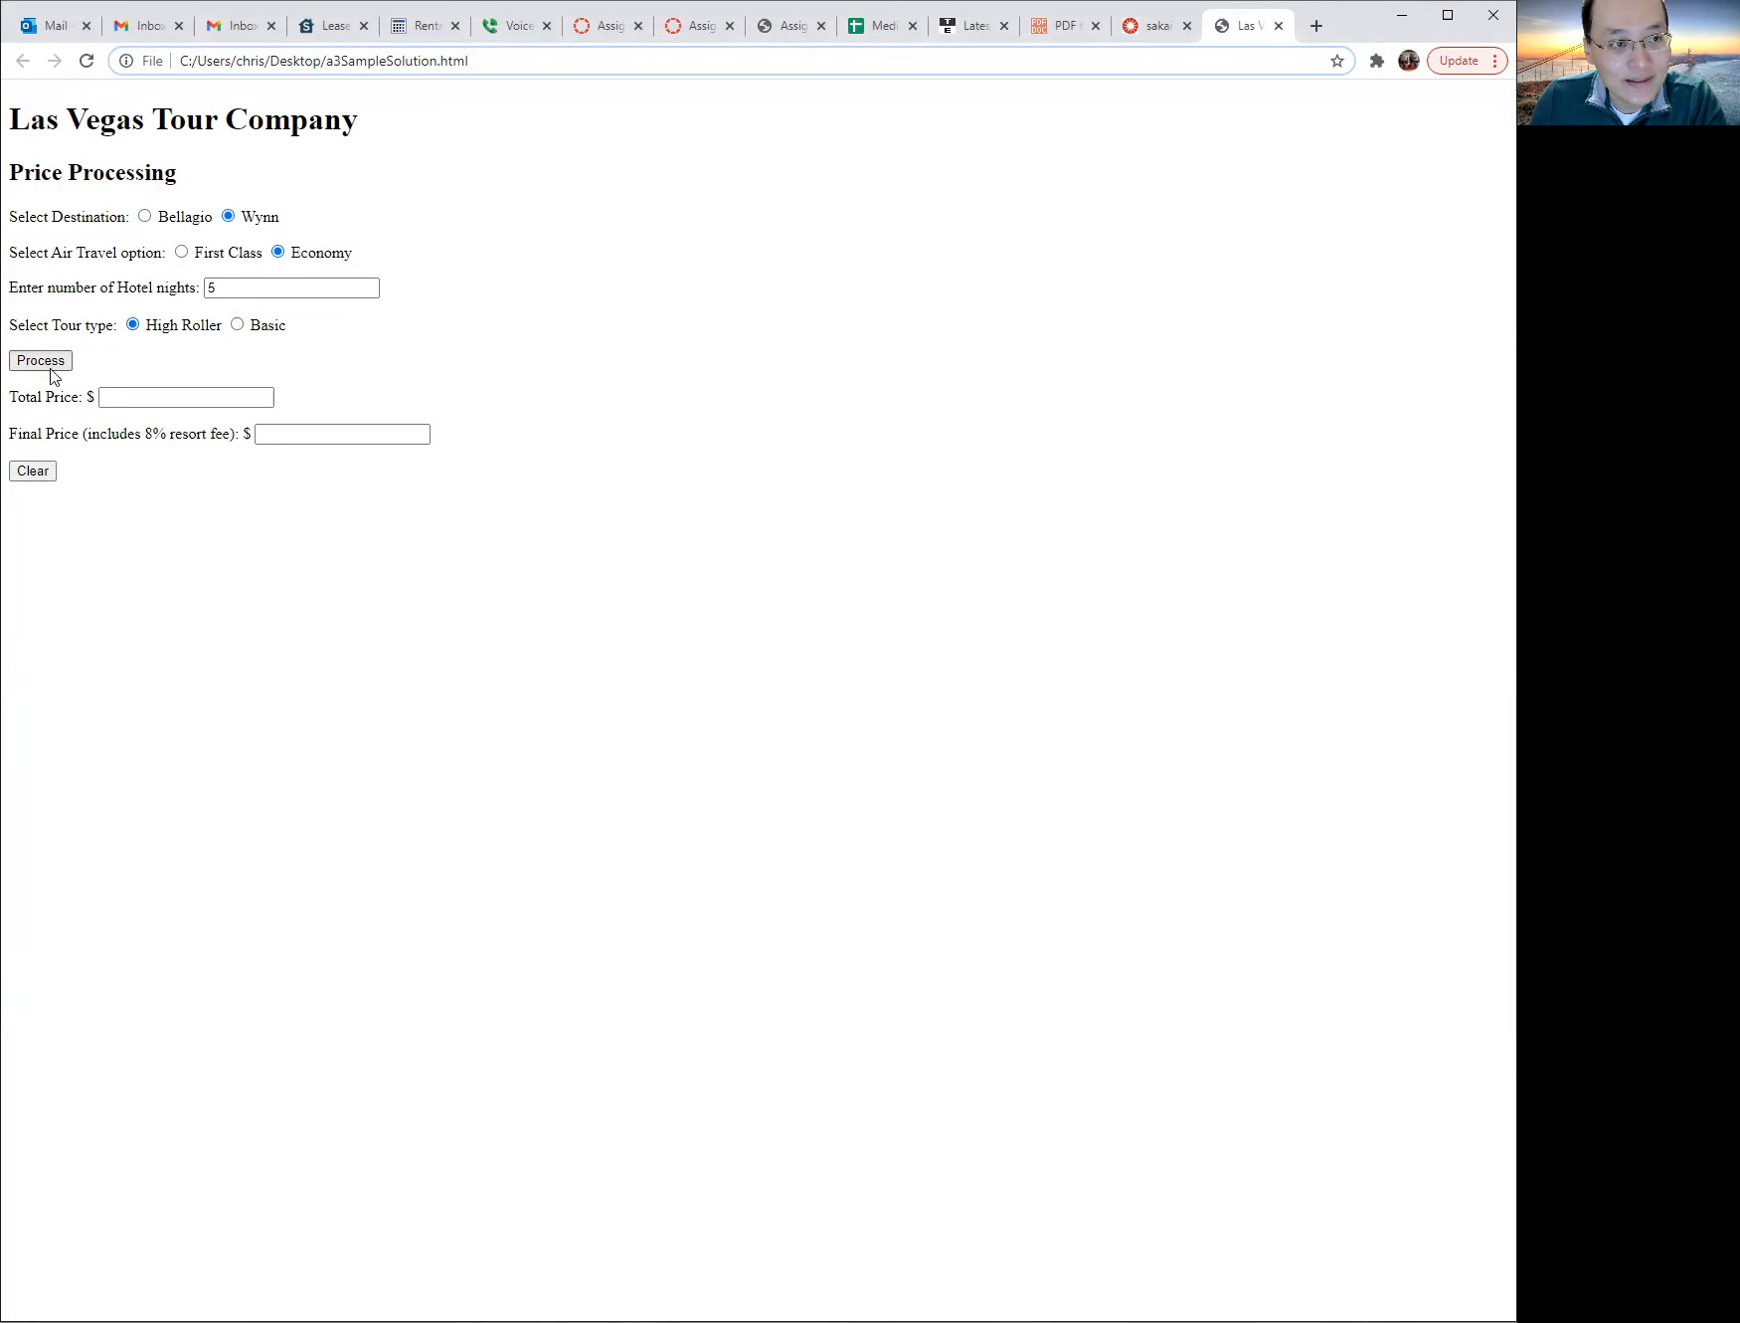
- Process the form to get a $4150.00 total and $4482.00 final price
left_click(40, 360)
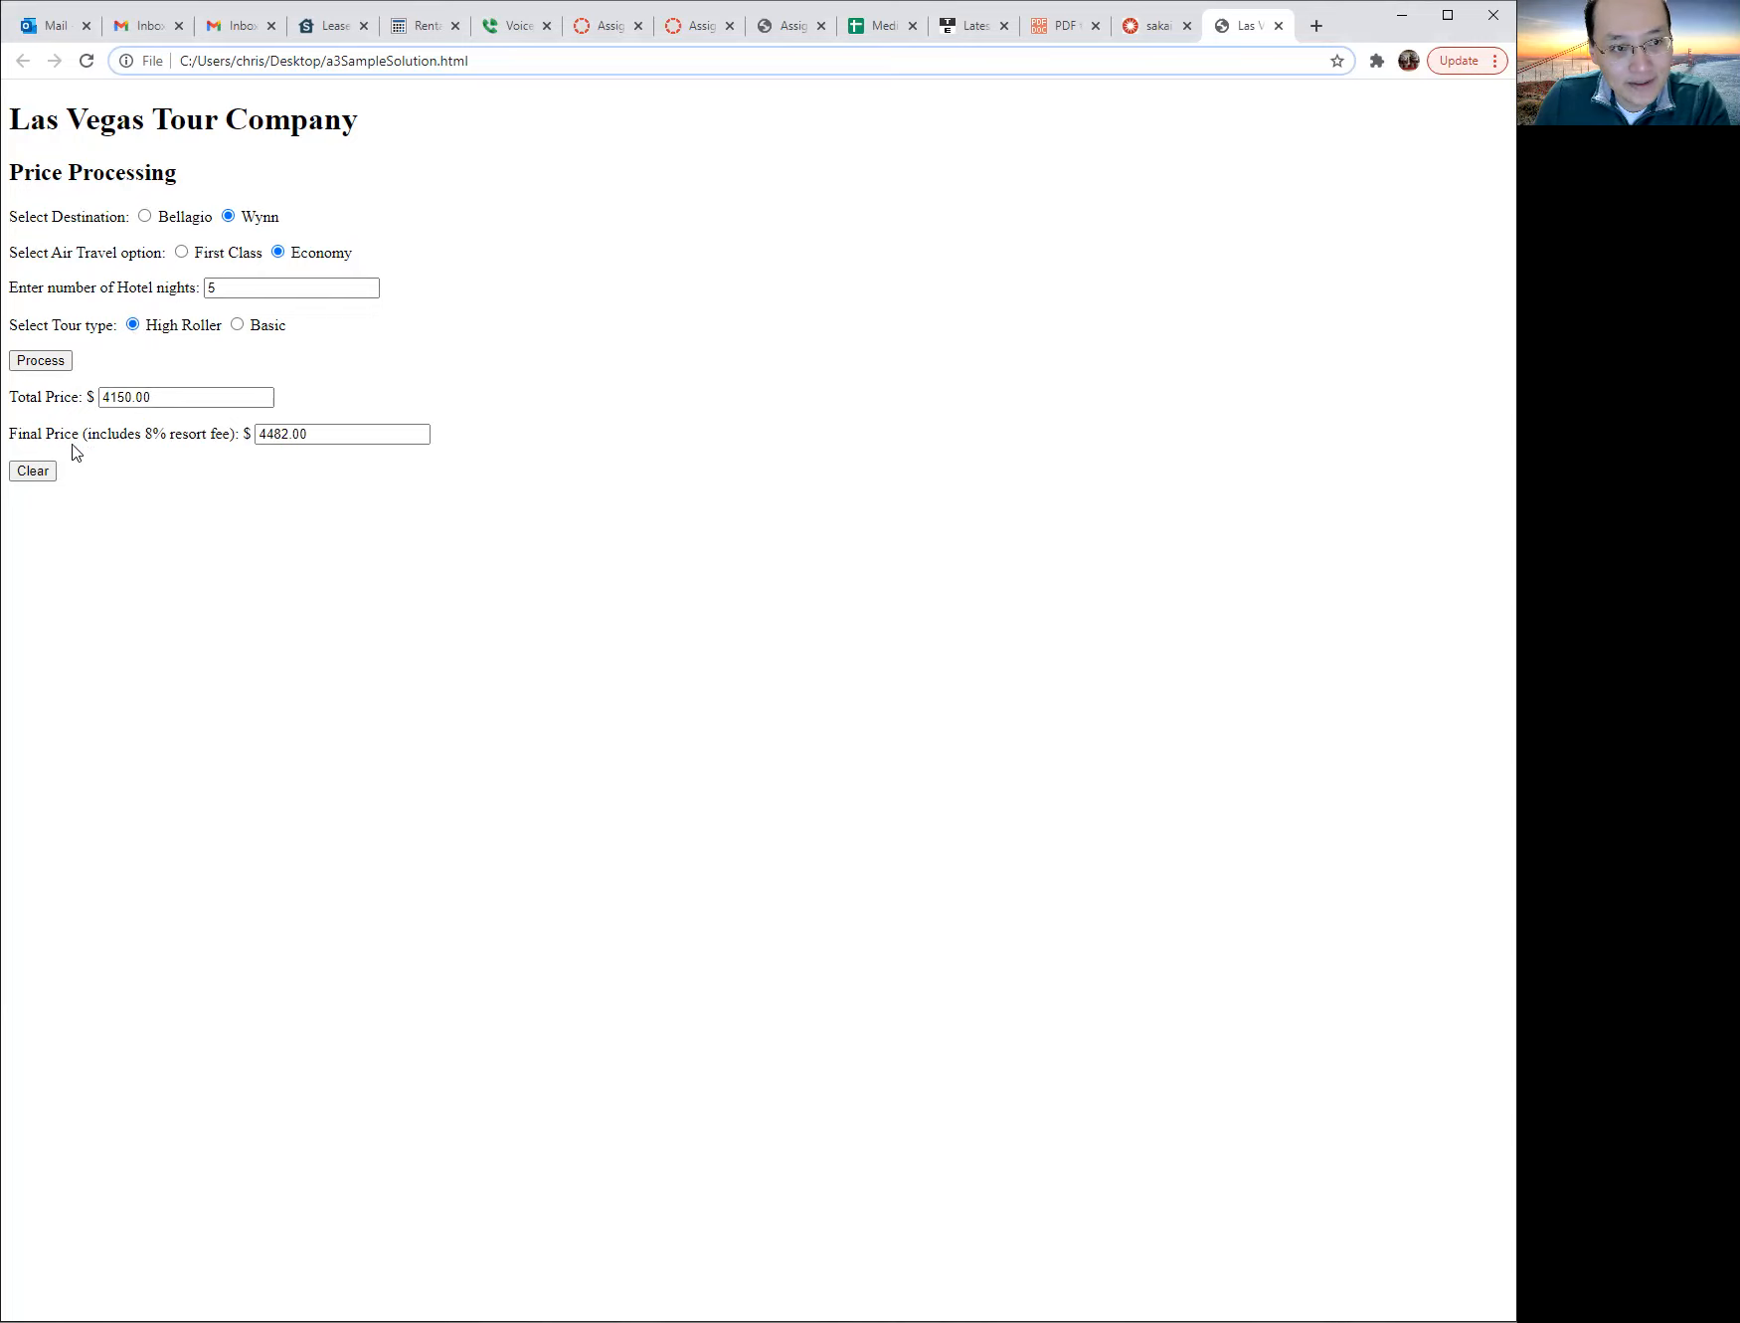
mouse_move(173, 452)
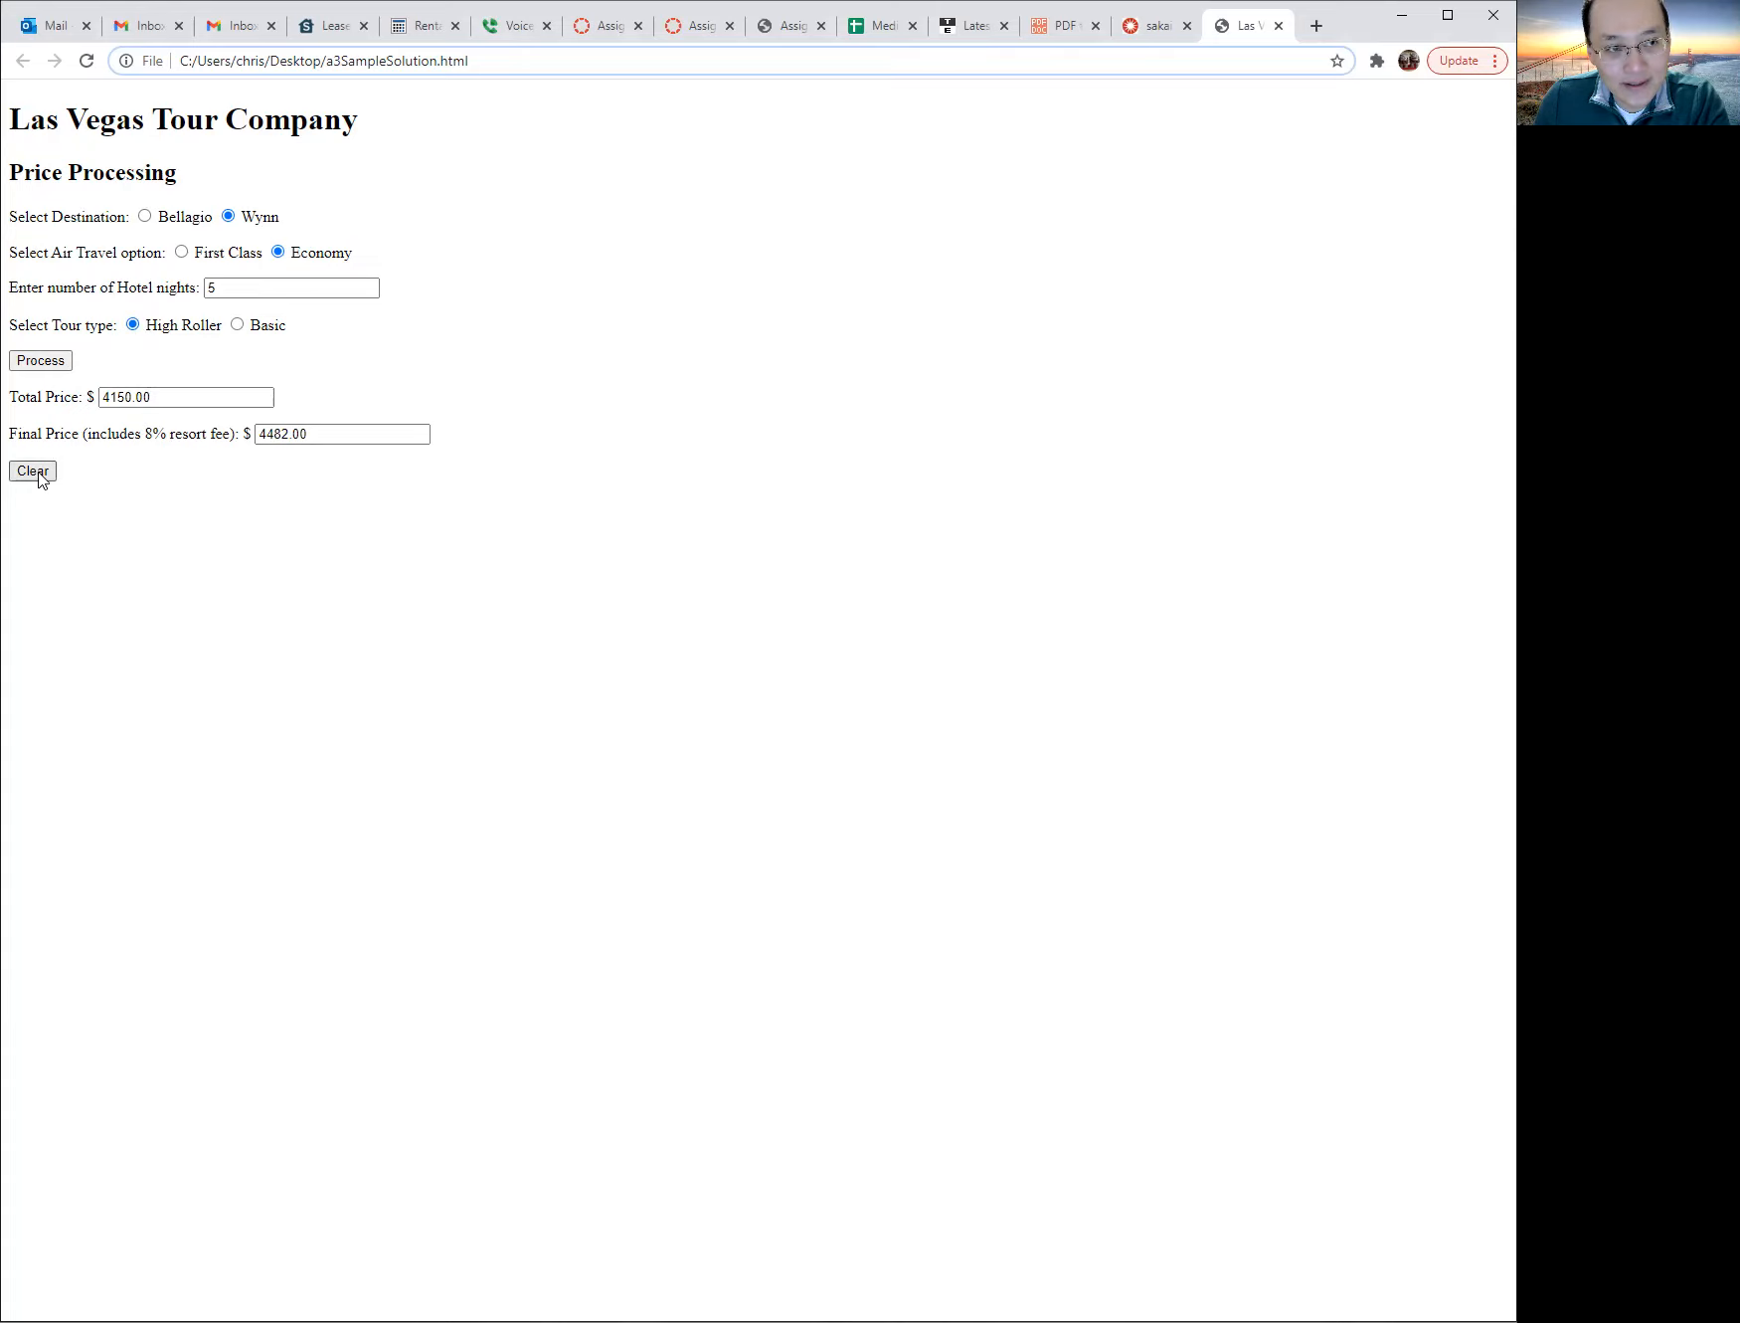
- Clear every selection, the nights field and both price fields
left_click(32, 471)
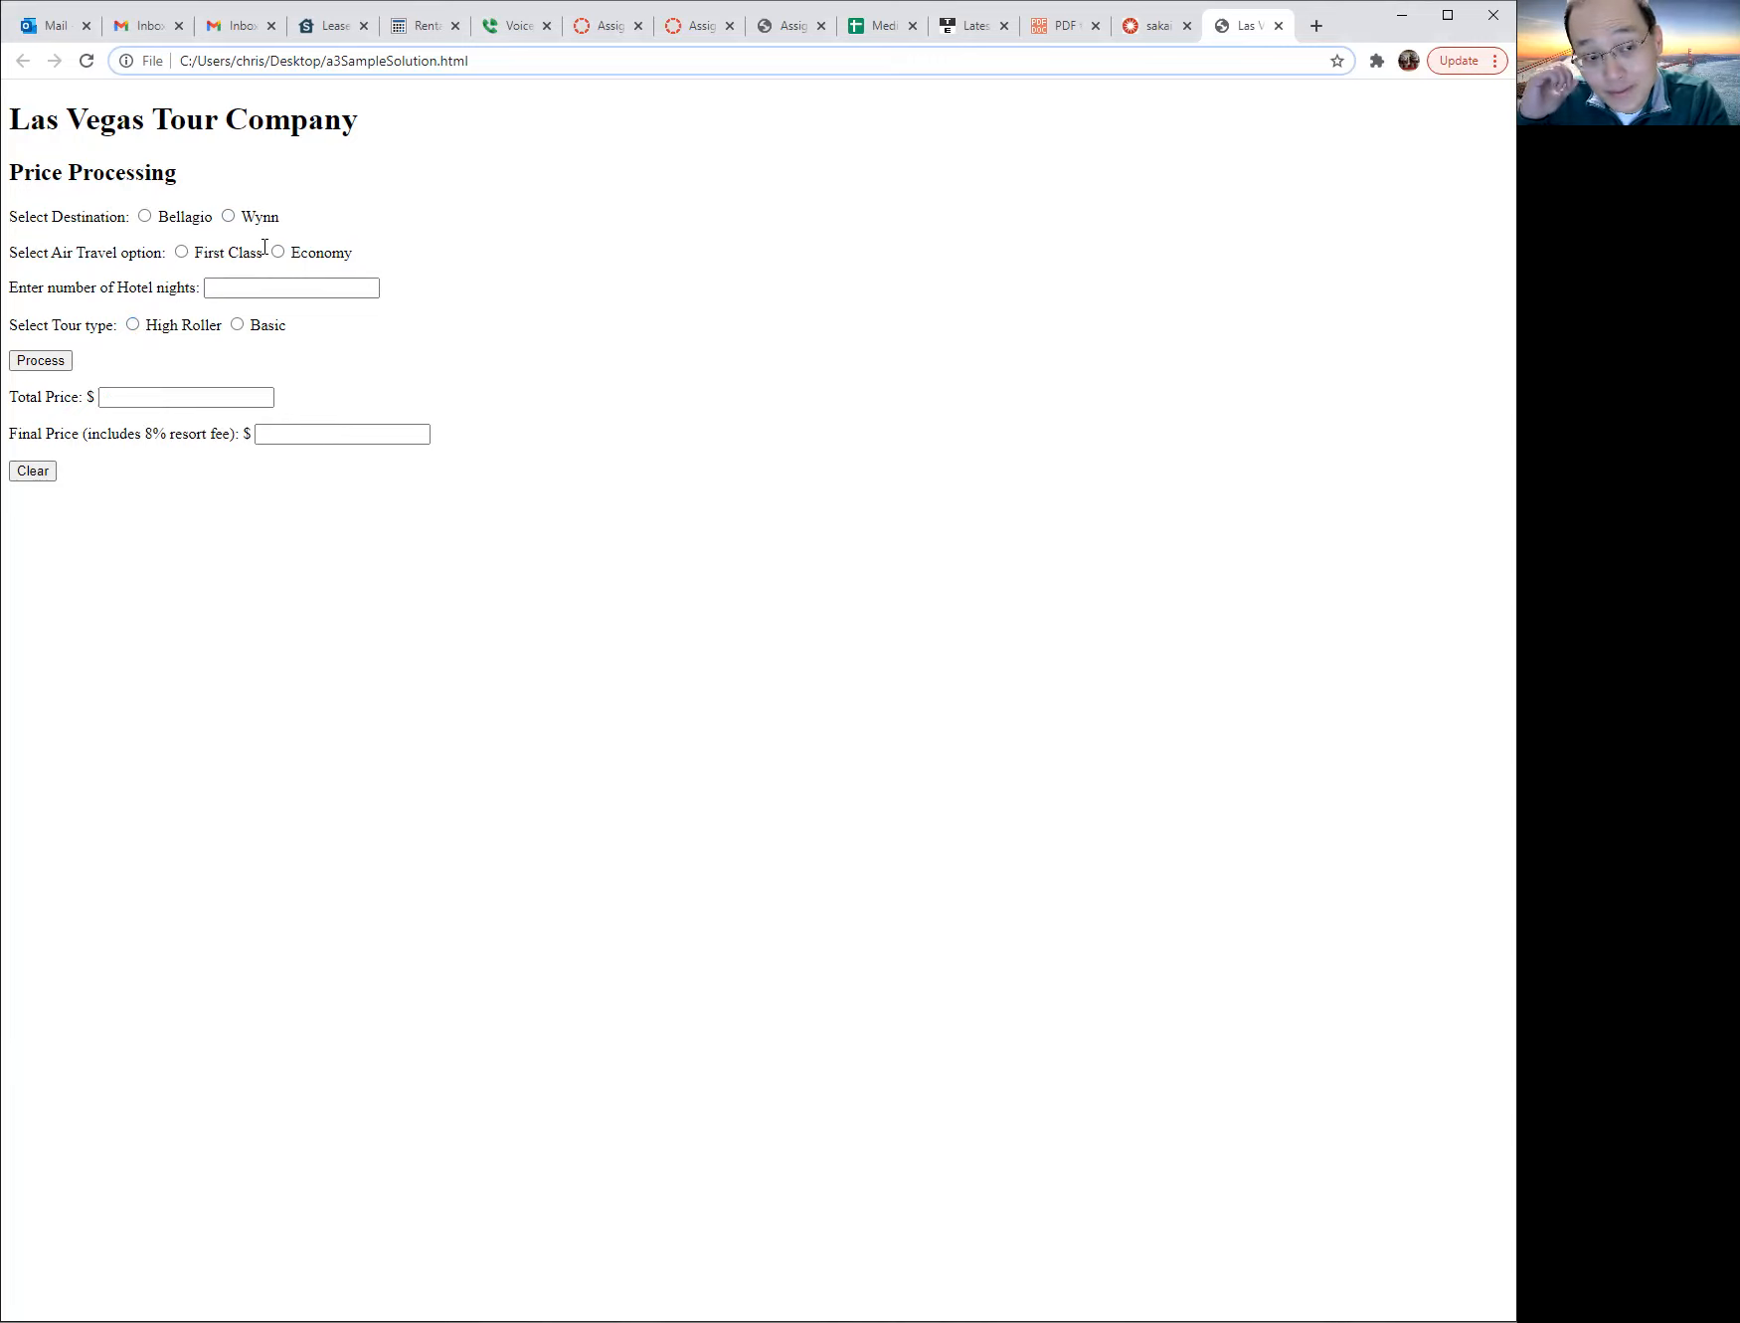
mouse_move(185, 344)
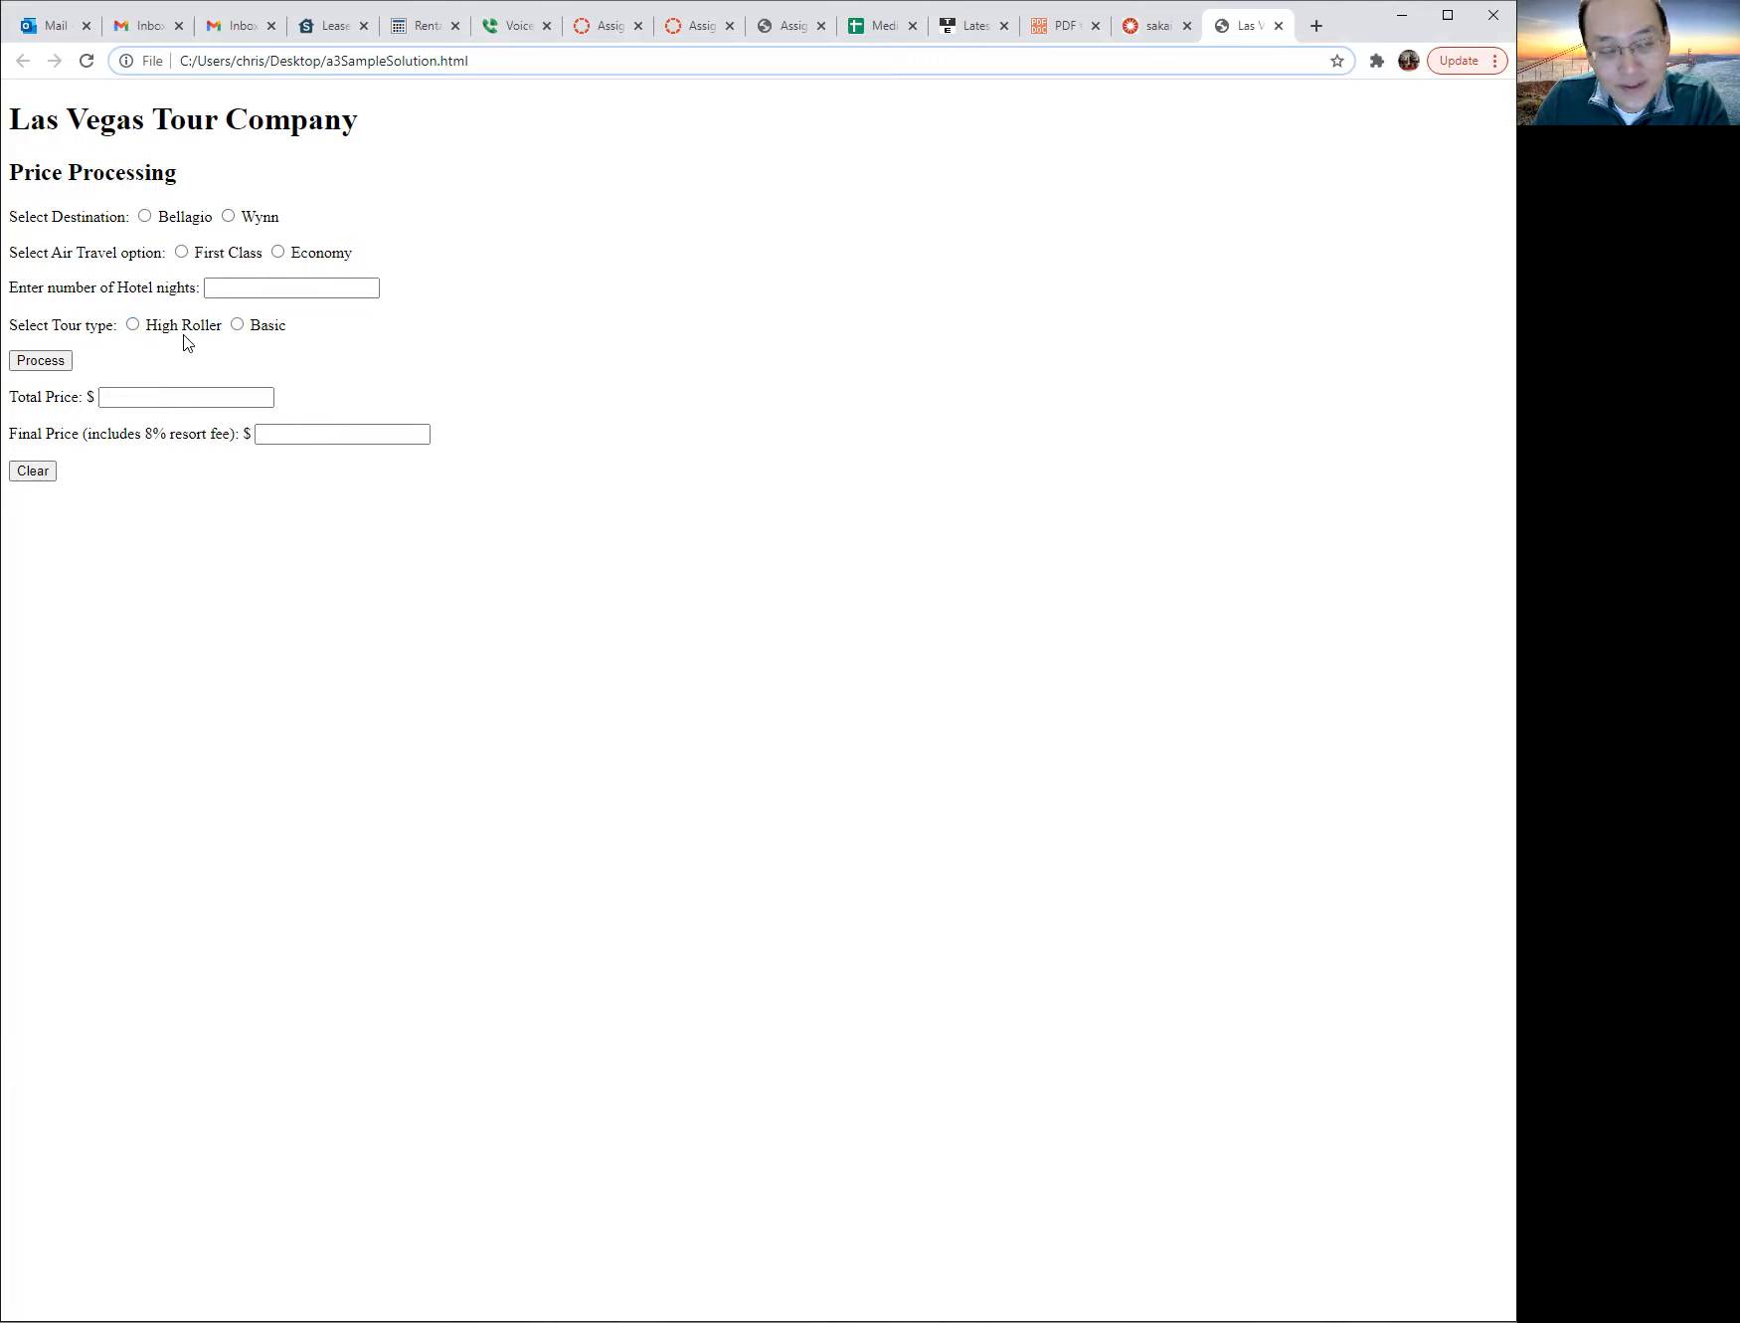